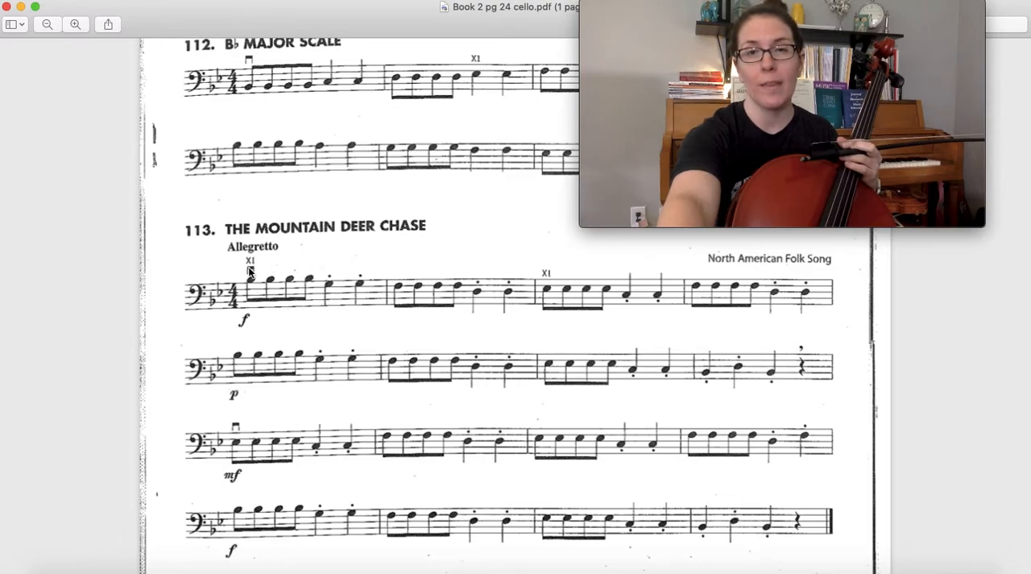
mouse_move(691, 374)
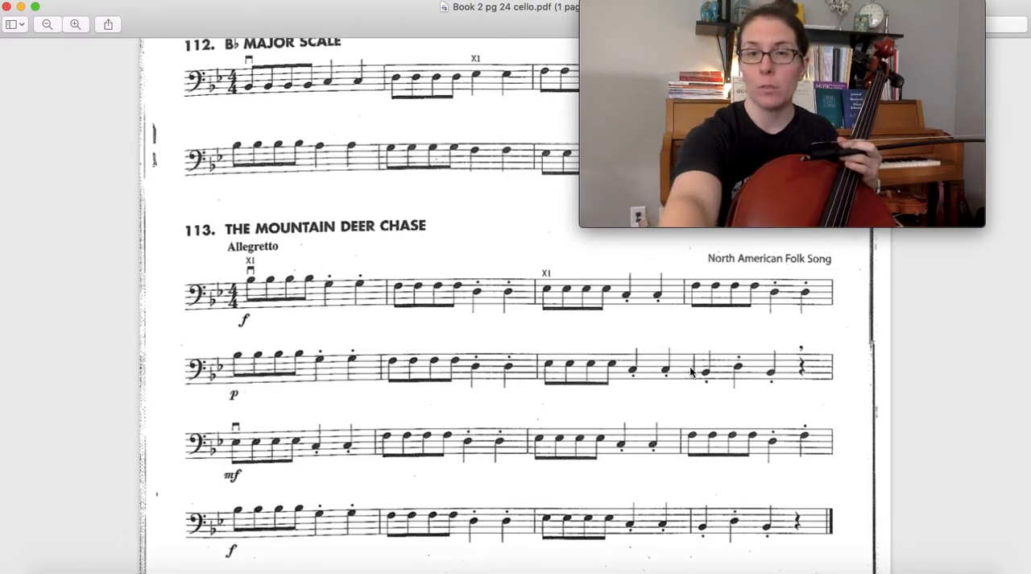